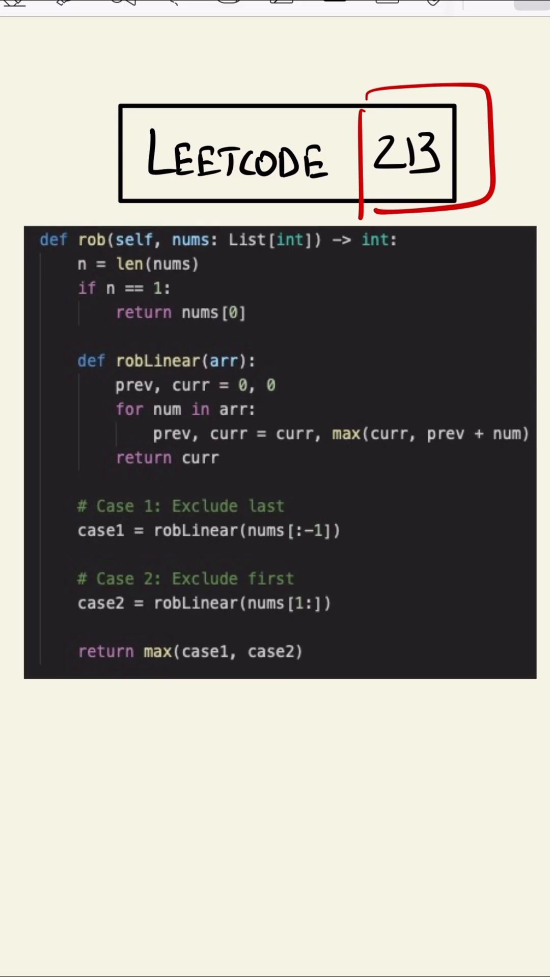
Draw a blue bracket beside the def robLinear helper block
drag(56, 335, 103, 335)
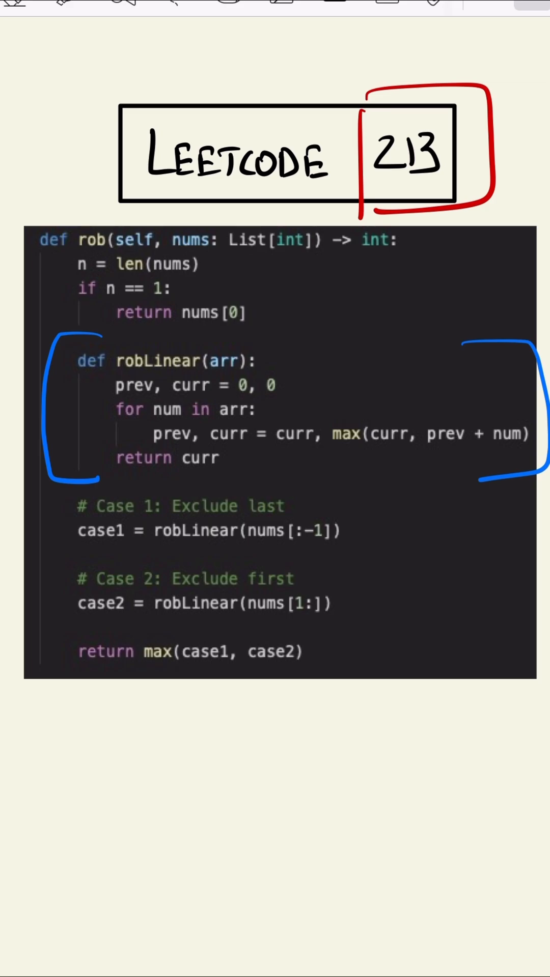
Underline in blue the case1 line, the case2 line and return max(case1, case2)
drag(59, 567, 334, 563)
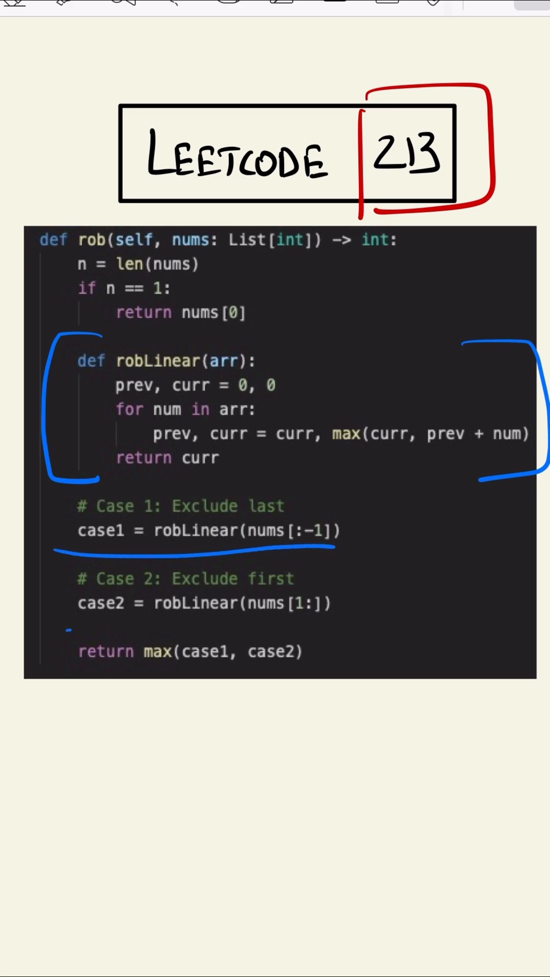
drag(74, 629, 337, 629)
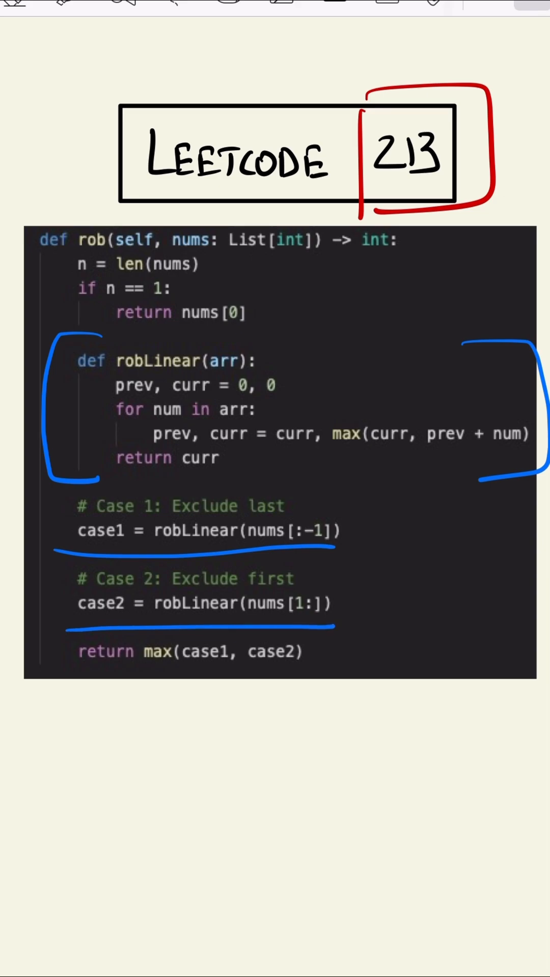
drag(62, 657, 367, 672)
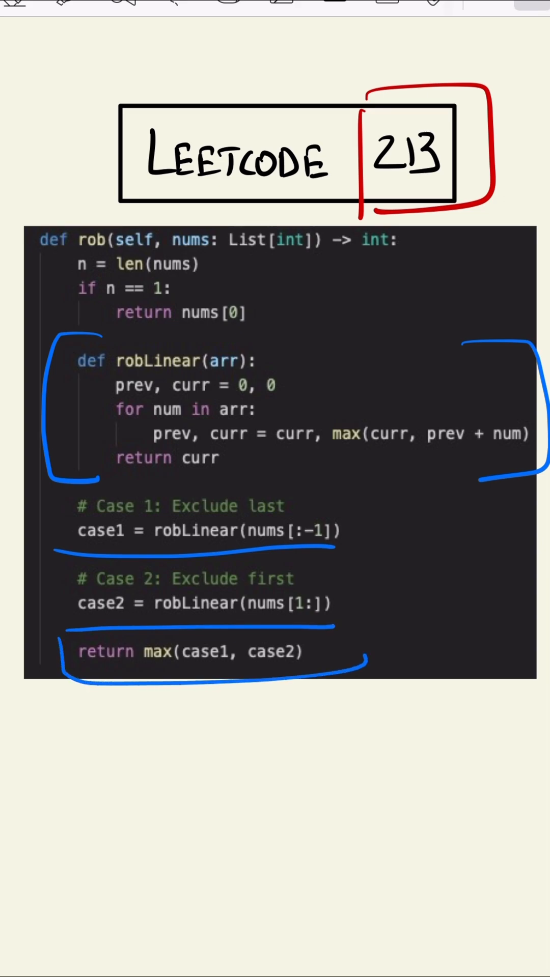